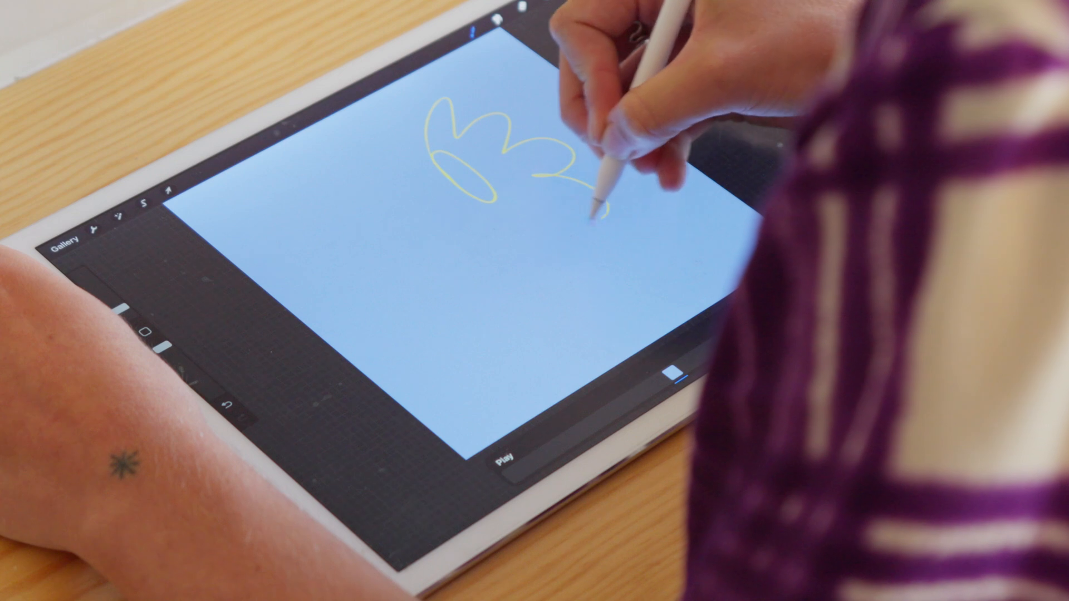
# Step: Close the last petal loop and sketch a long curving stem sweeping down below the petals
pyautogui.moveTo(600, 204); pyautogui.dragTo(559, 177)
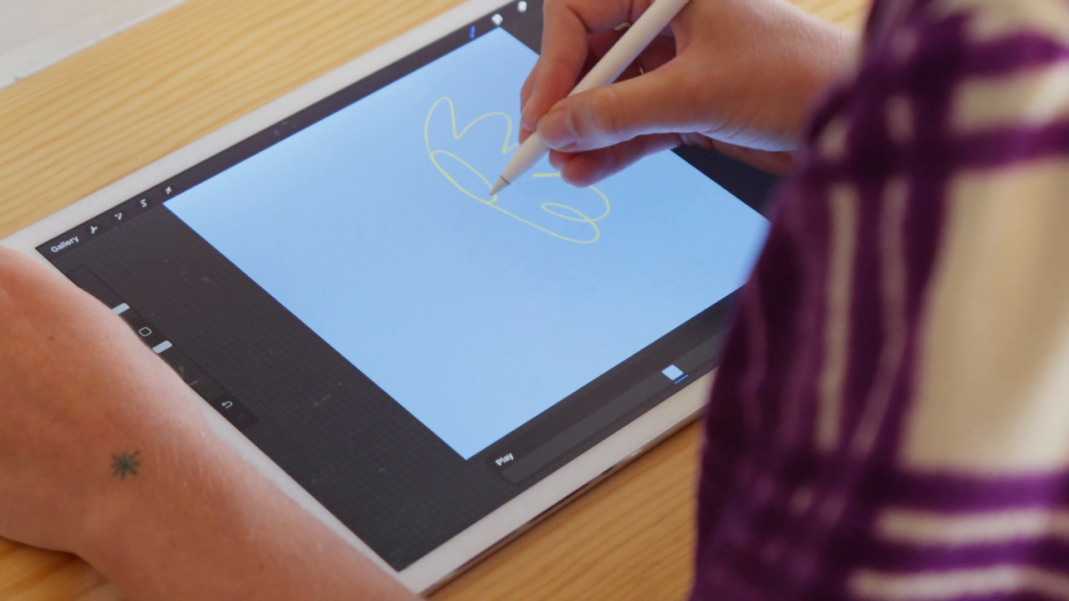
pyautogui.moveTo(532, 184); pyautogui.dragTo(620, 272)
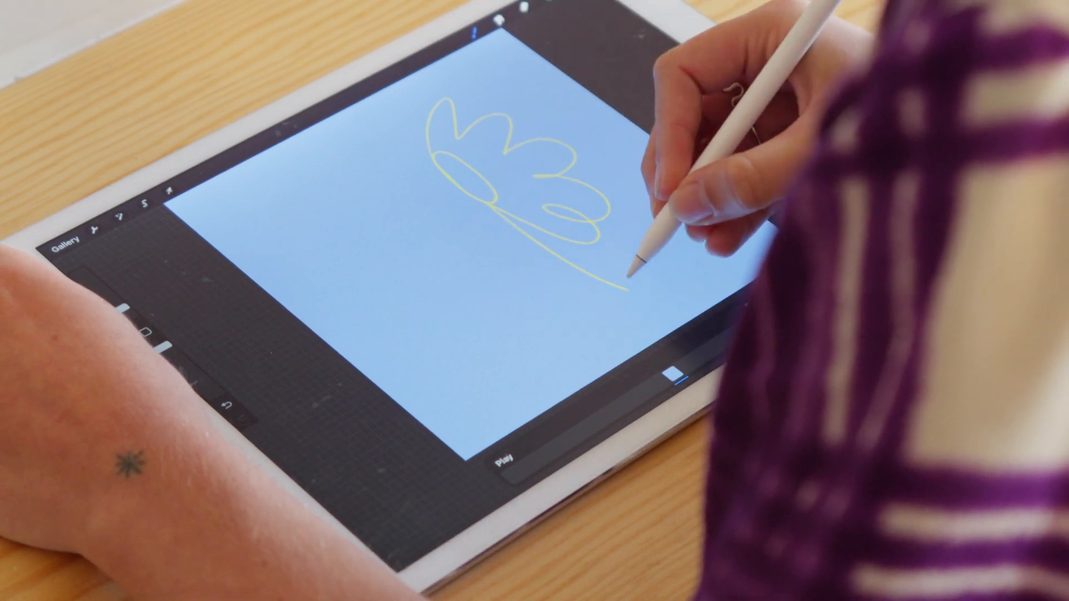